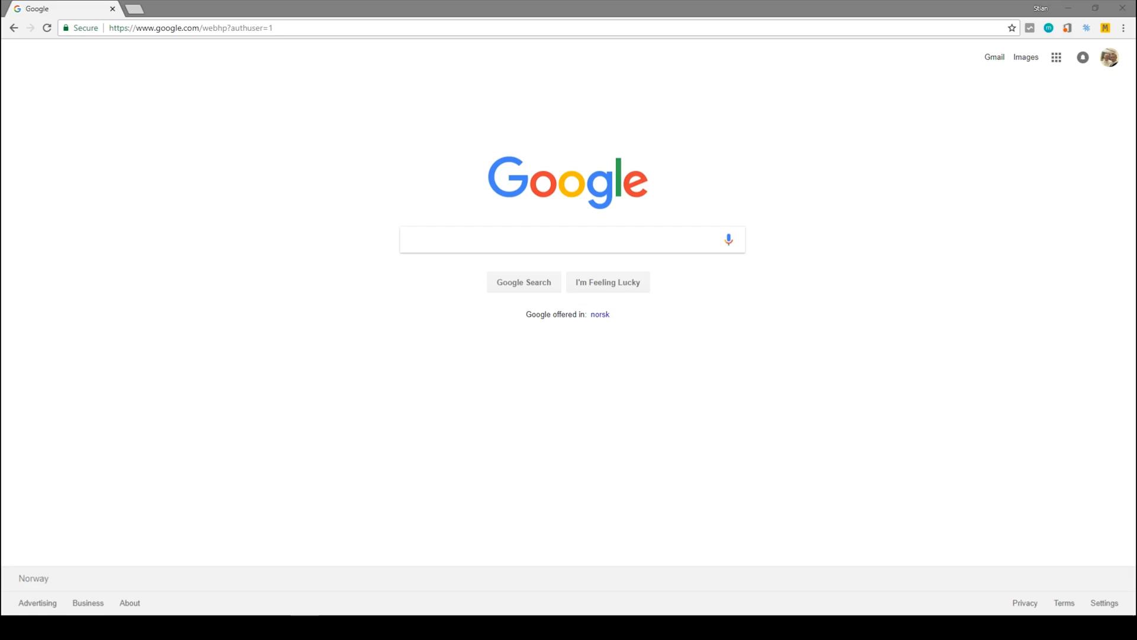
- Go to youtube.com/level1 and play the Aquacomputer Aquaero 6 fan controller video
{"action": "left_click", "coordinate": [191, 28]}
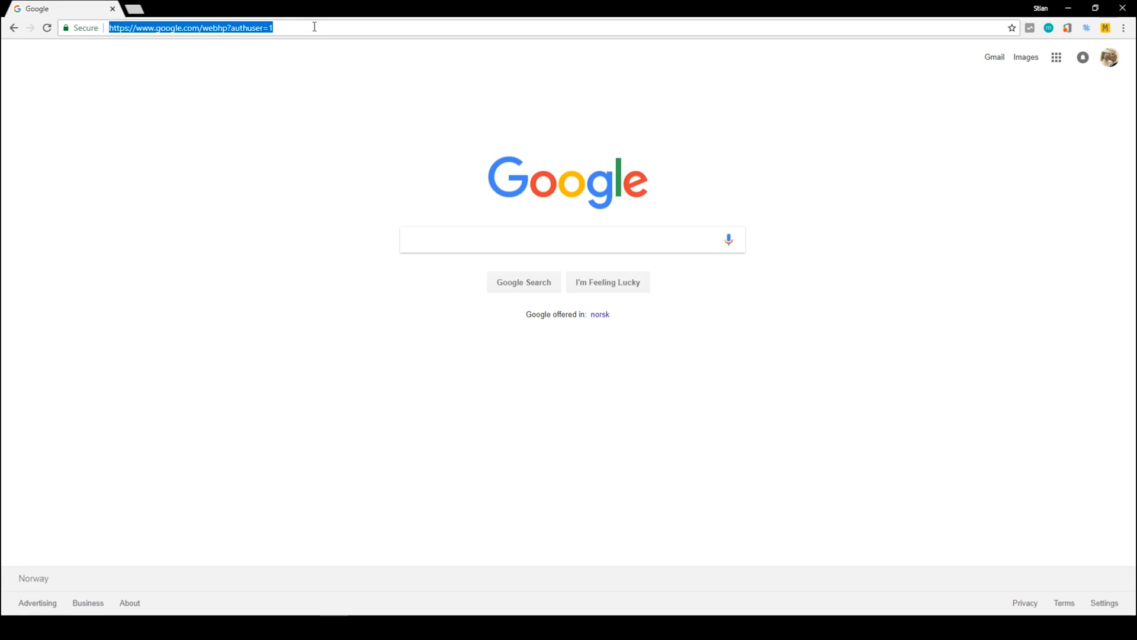
{"action": "type", "text": "youtube.com/level1"}
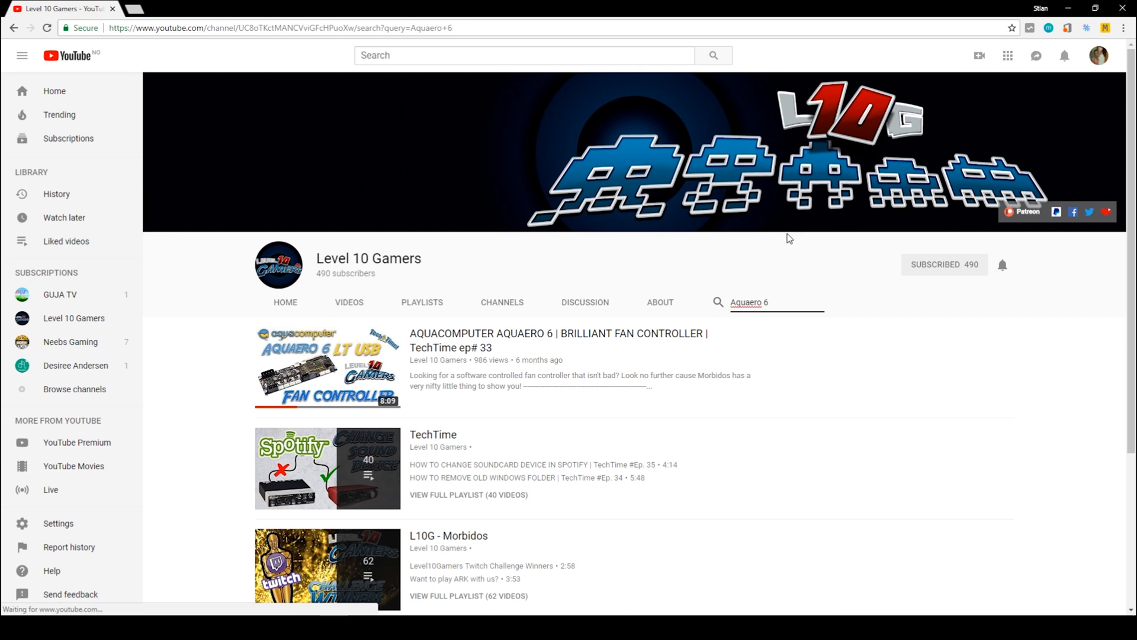
{"action": "left_click", "coordinate": [327, 366]}
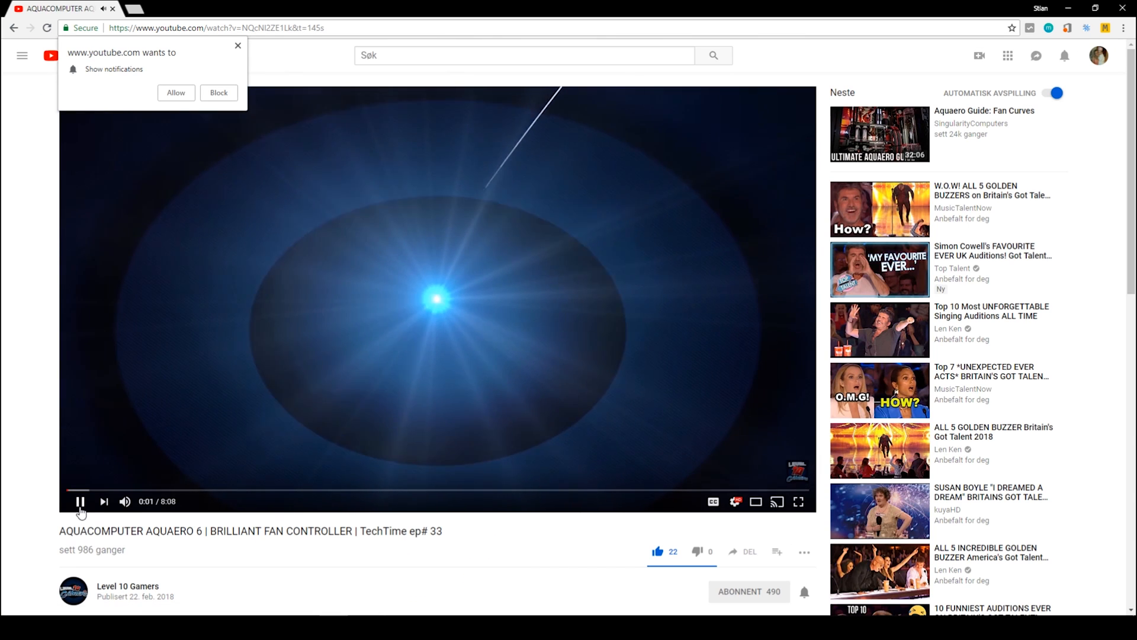